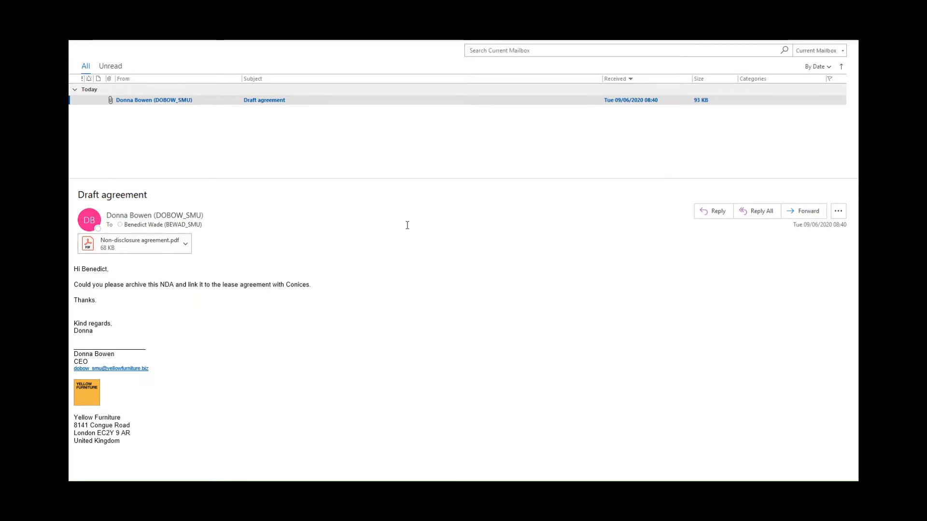
pyautogui.moveTo(208, 103)
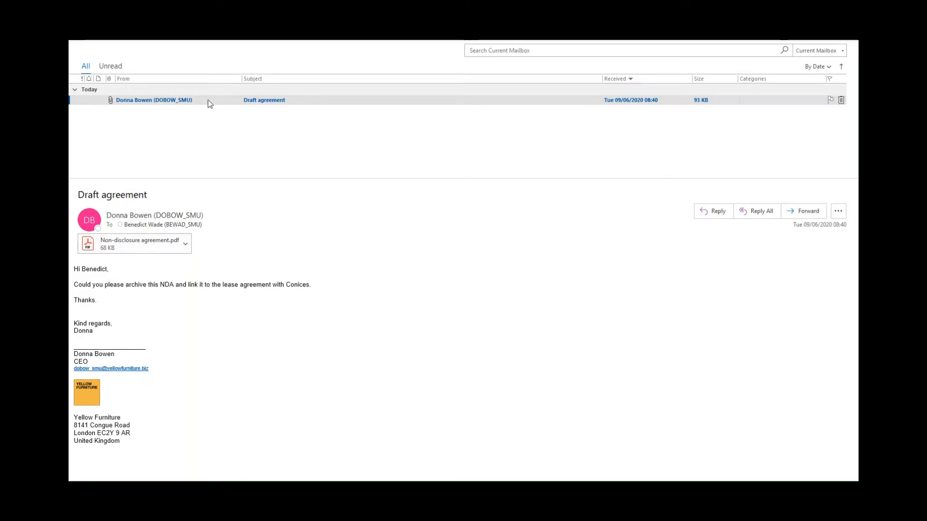
# - Send the Draft agreement email to Next as a Contract appendix (Next cloud demo)
pyautogui.rightClick(154, 100)
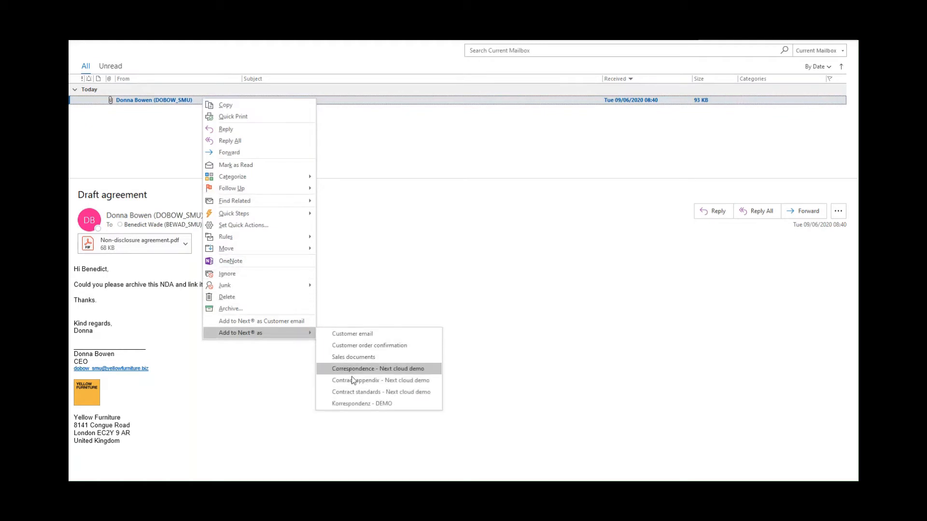
pyautogui.click(378, 367)
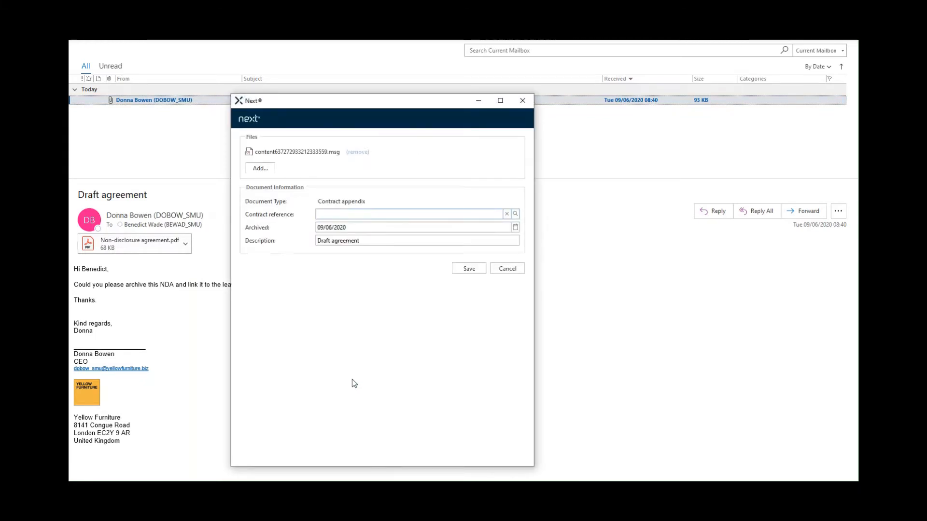
# - Set contract reference CON000035 Property lease agreement on the appendix and save it
pyautogui.click(411, 214)
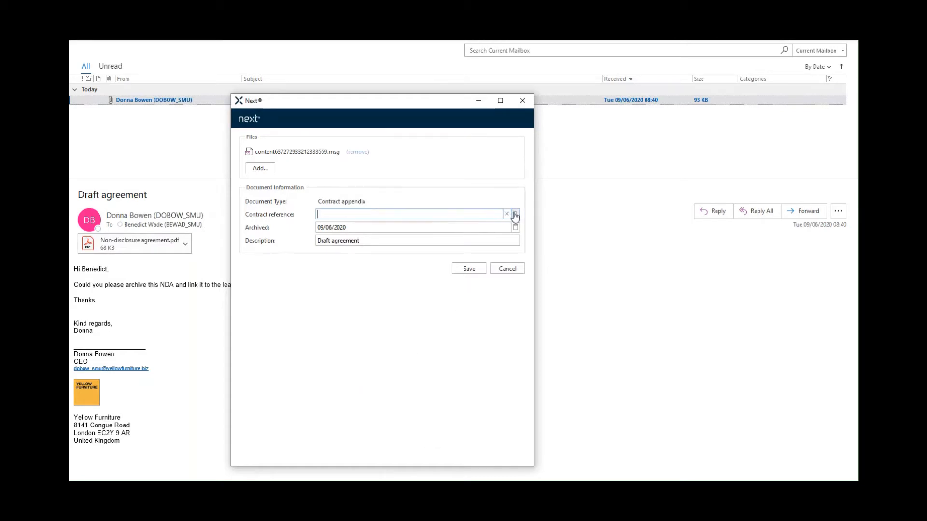
pyautogui.click(513, 214)
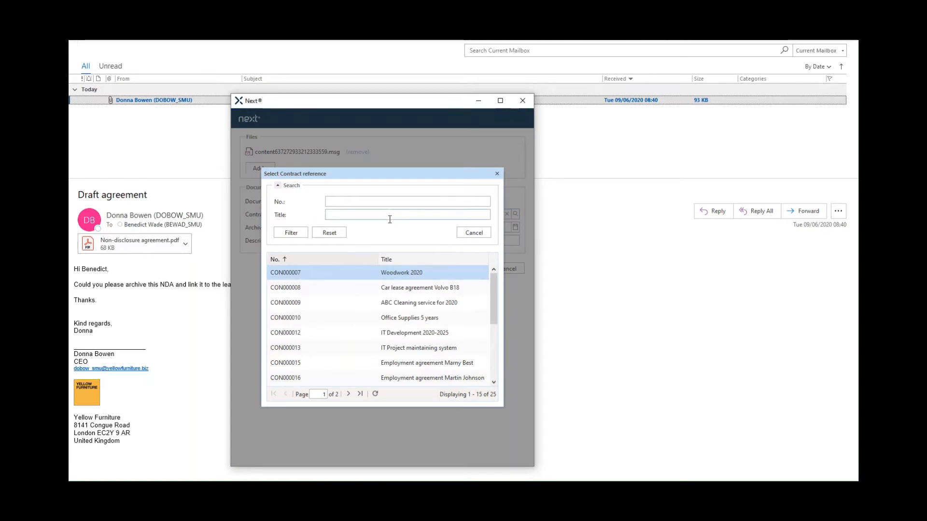
pyautogui.click(406, 214)
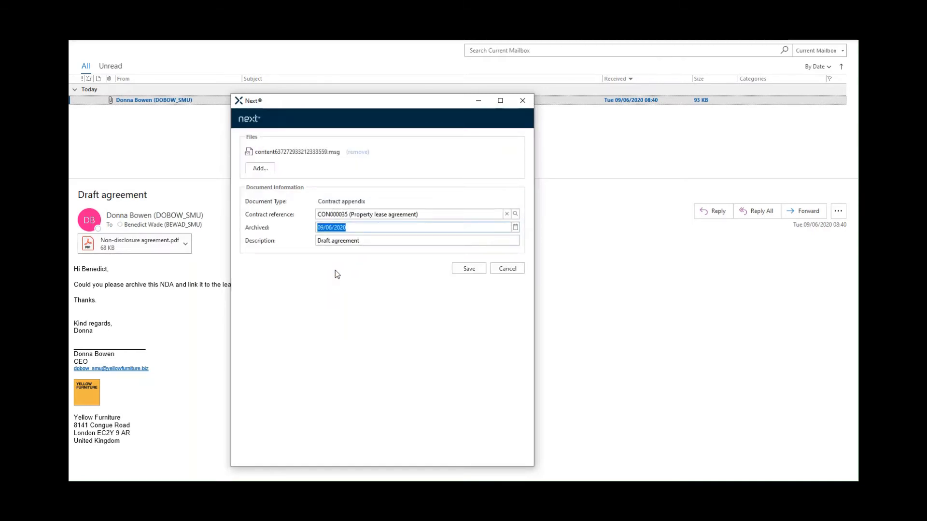
pyautogui.click(468, 268)
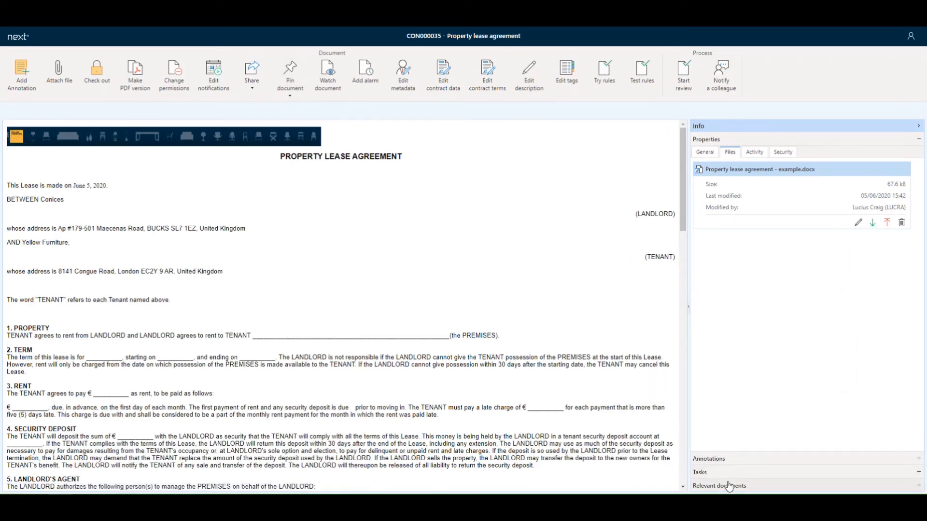
# - Expand the Relevant documents panel of contract CON000035 Property lease agreement
pyautogui.click(718, 486)
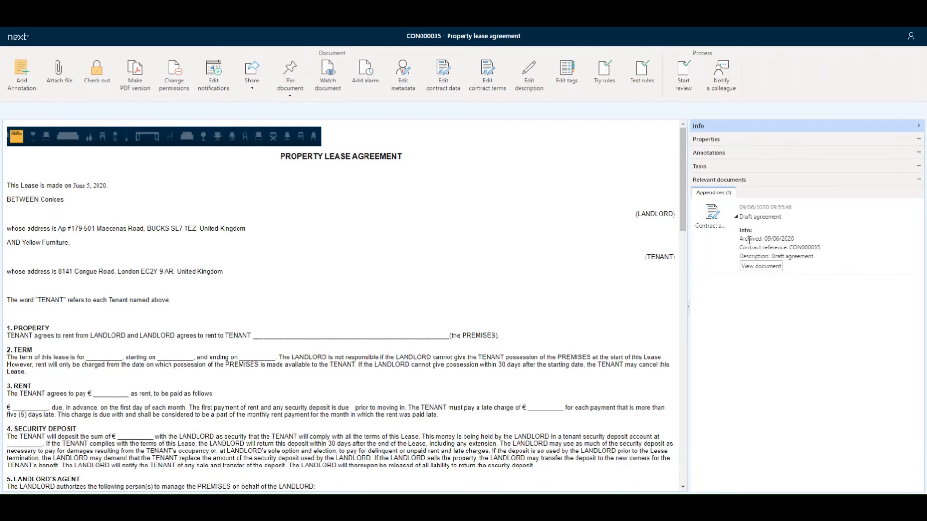
pyautogui.click(761, 266)
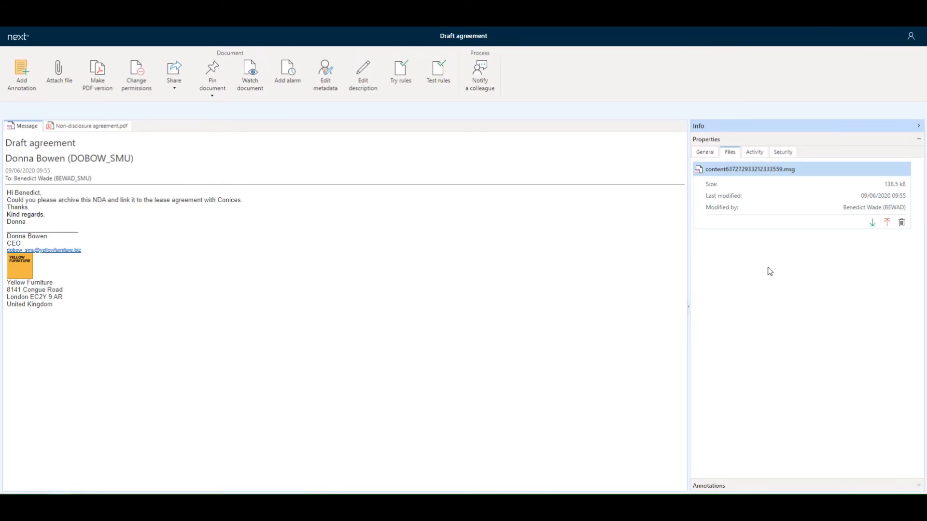